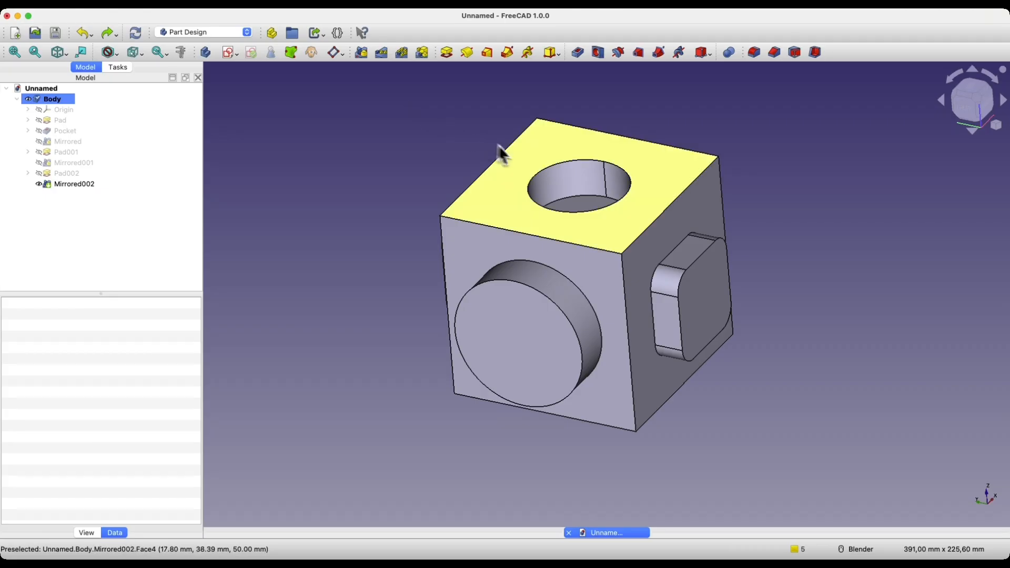
Select the circular rim of the top hole as the edge to round
left_click(566, 174)
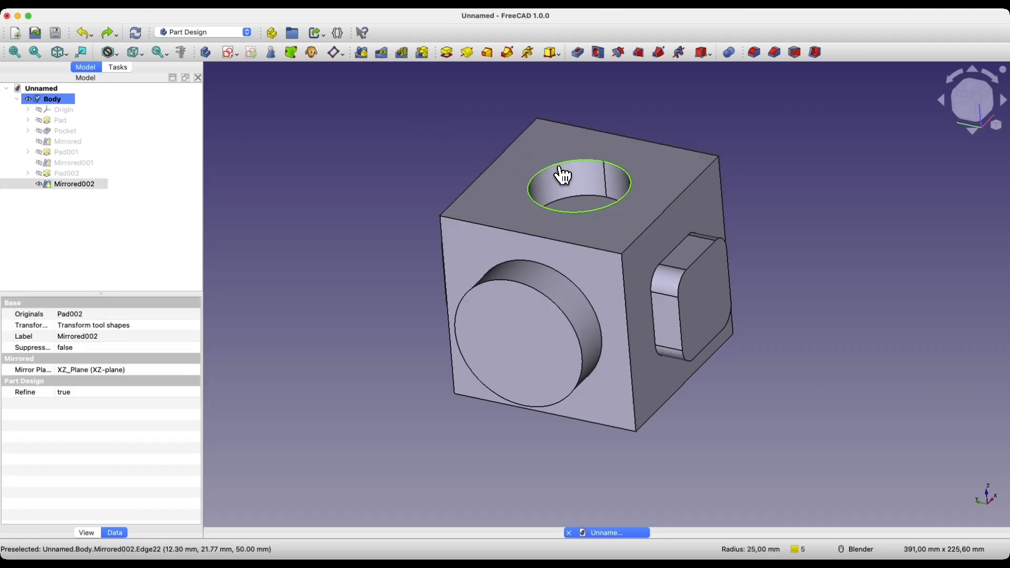
mouse_move(533, 298)
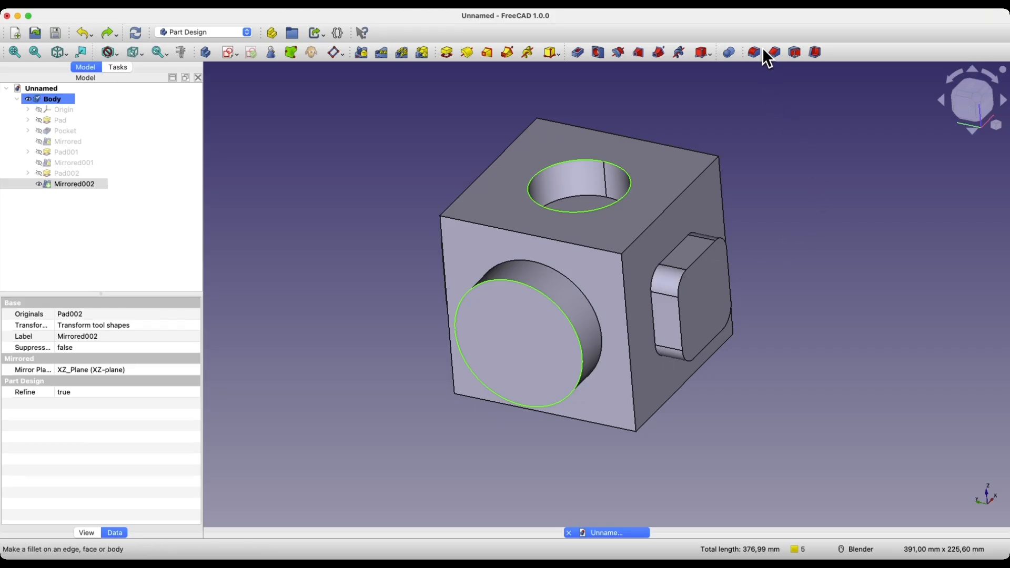
Fillet the selected hole rim and front boss edge with a 3 mm radius
left_click(752, 53)
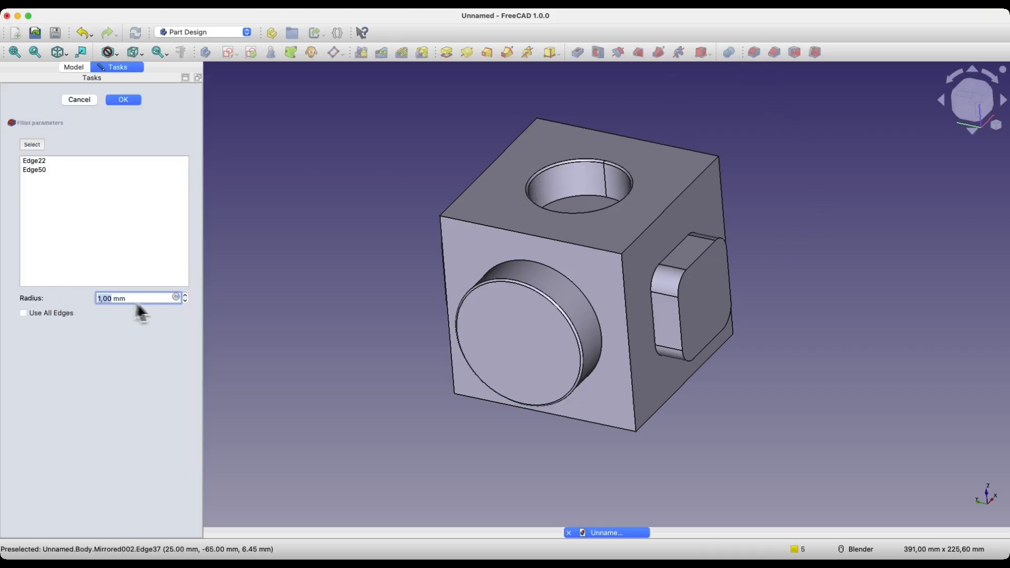
left_click(185, 295)
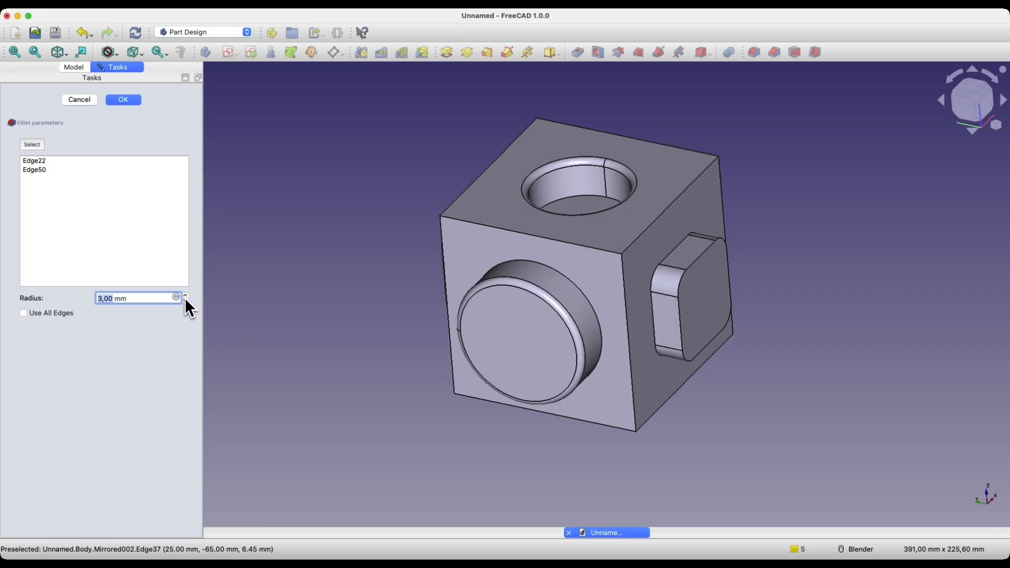
mouse_move(154, 314)
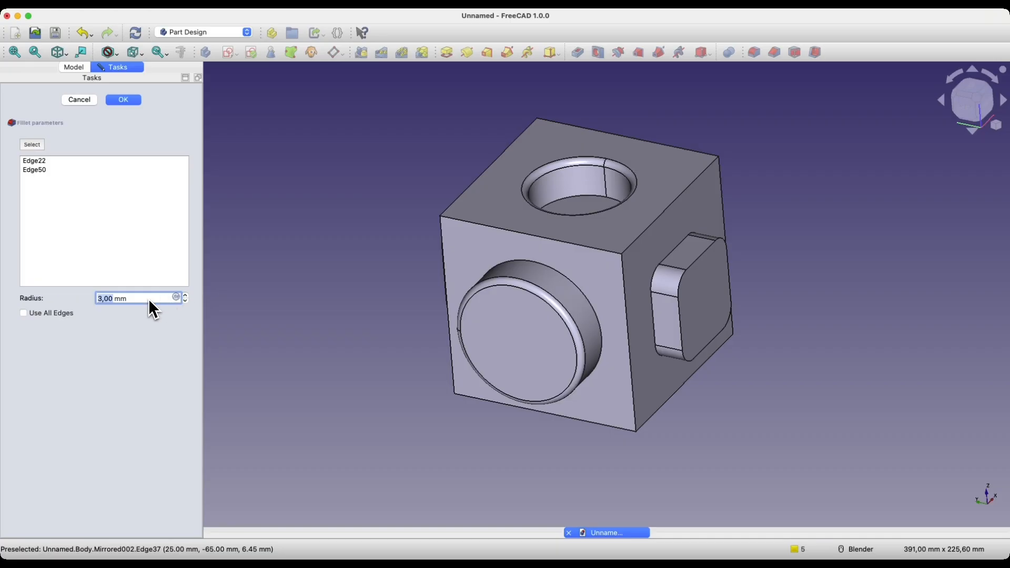
left_click(122, 99)
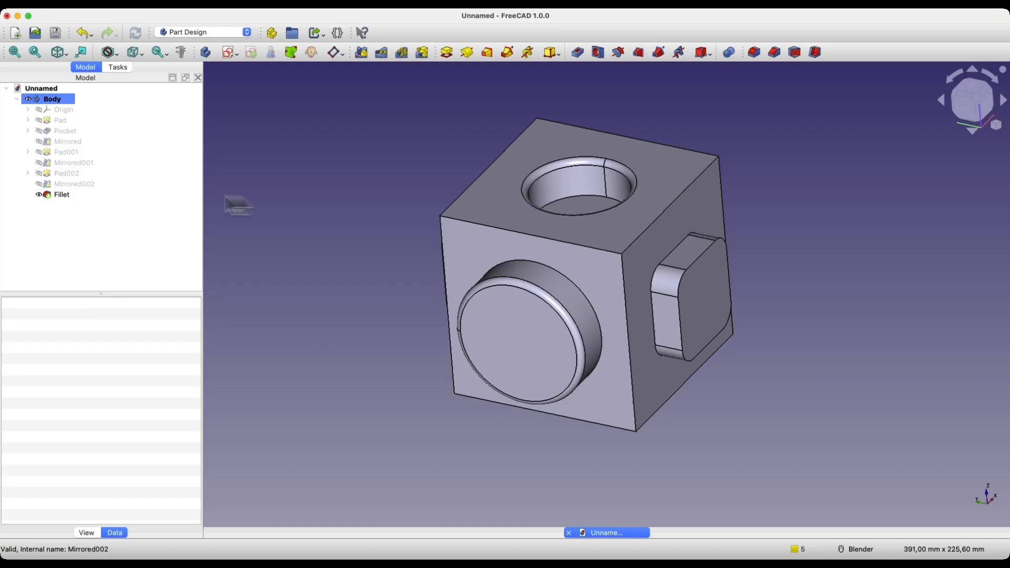
Edit the Fillet feature to add a vertical cube edge and the side boss rim at 3 mm
left_click(62, 193)
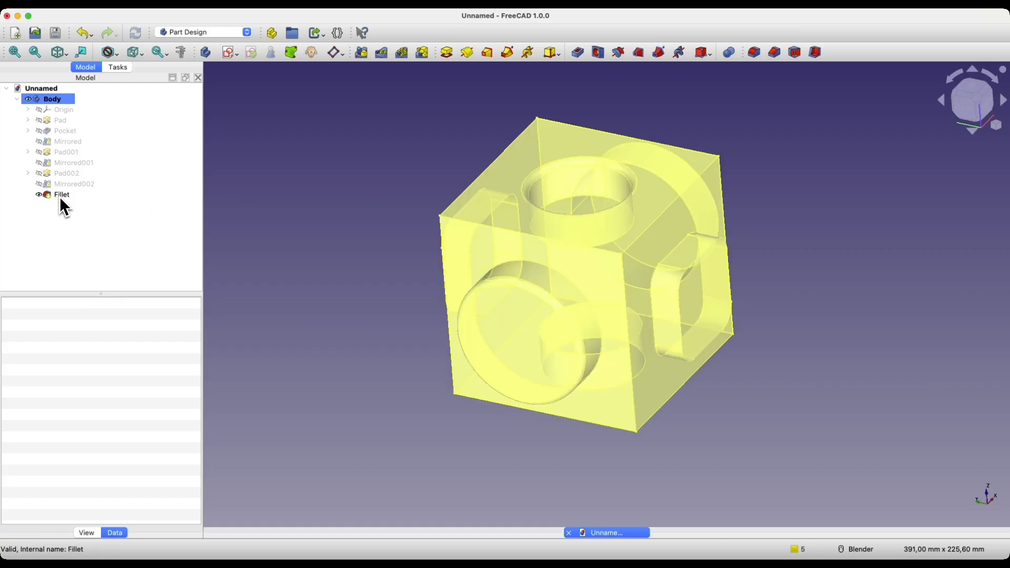
right_click(62, 195)
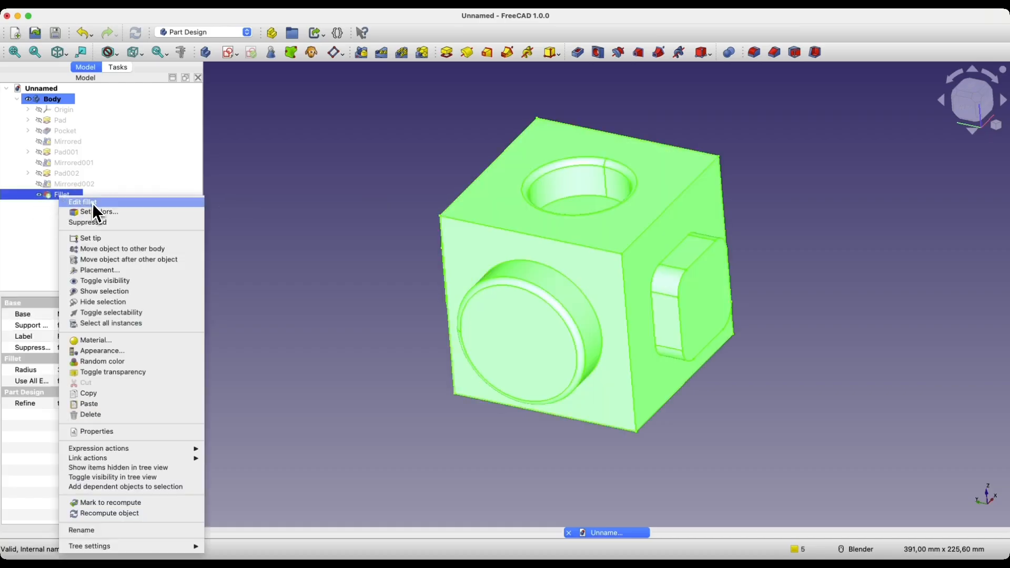
left_click(82, 202)
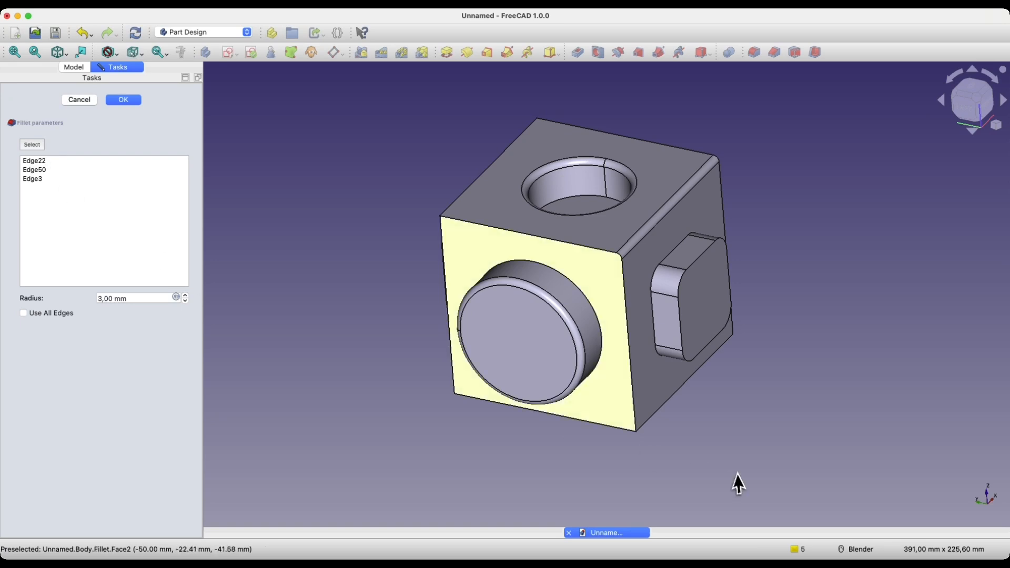
mouse_move(621, 258)
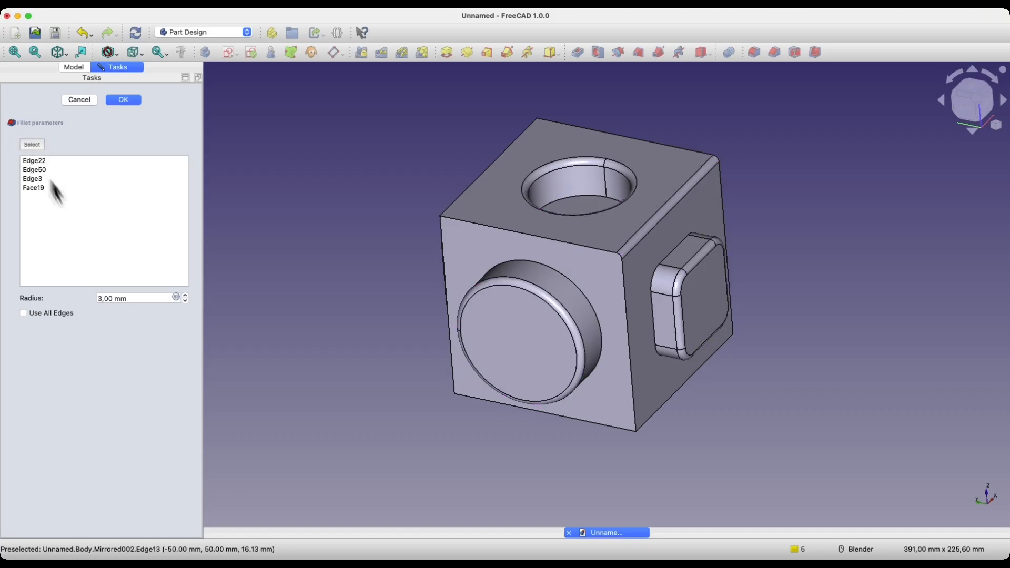
left_click(122, 99)
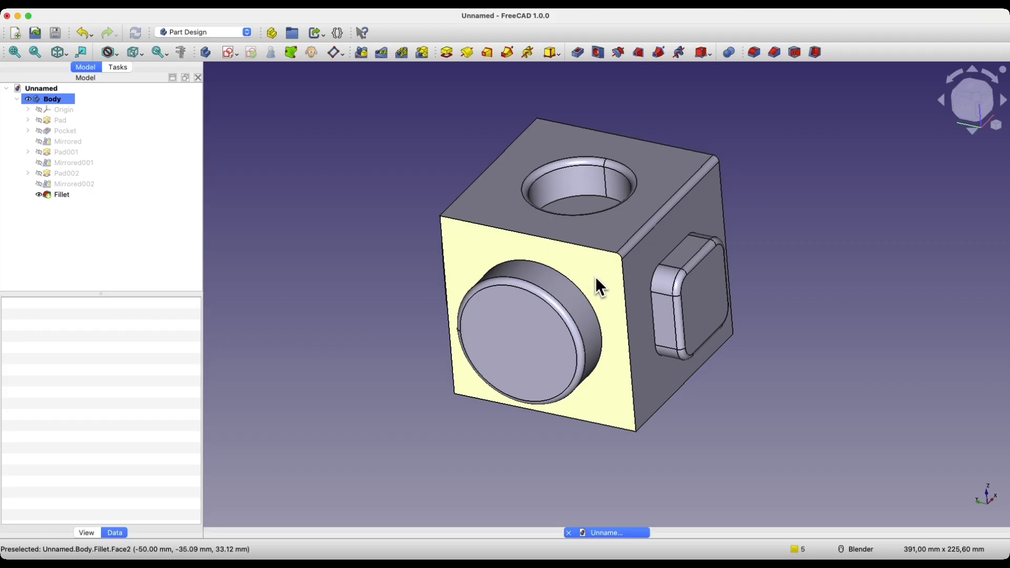
Fillet the front face, then remove the fillets so Mirrored002 is the tip again
left_click(62, 195)
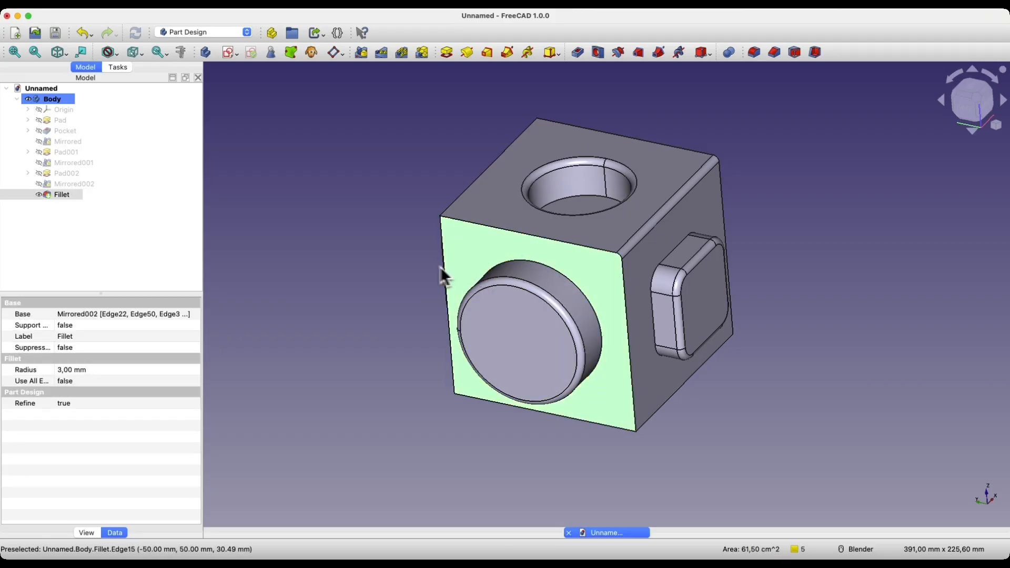
double_click(61, 194)
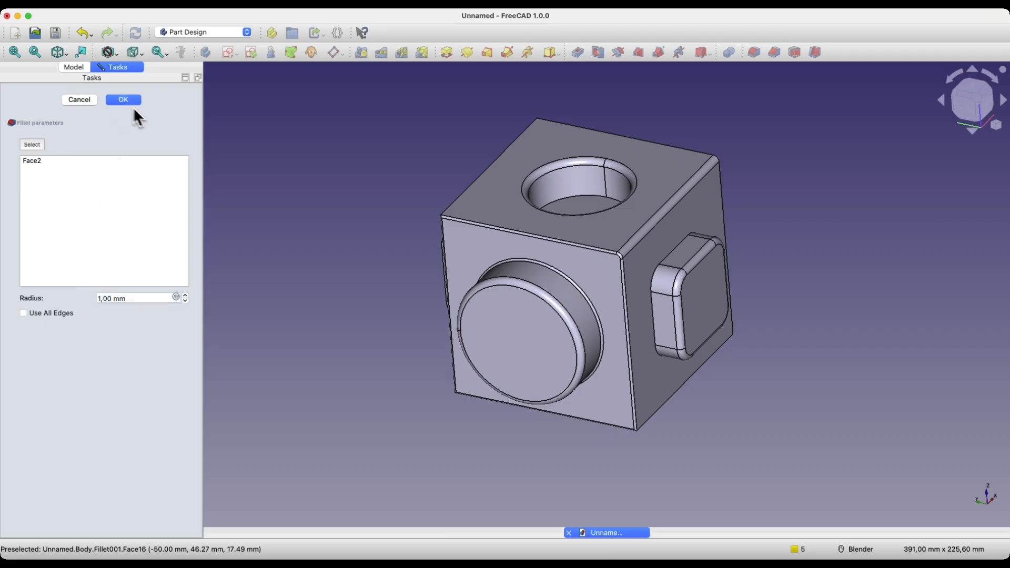
left_click(123, 99)
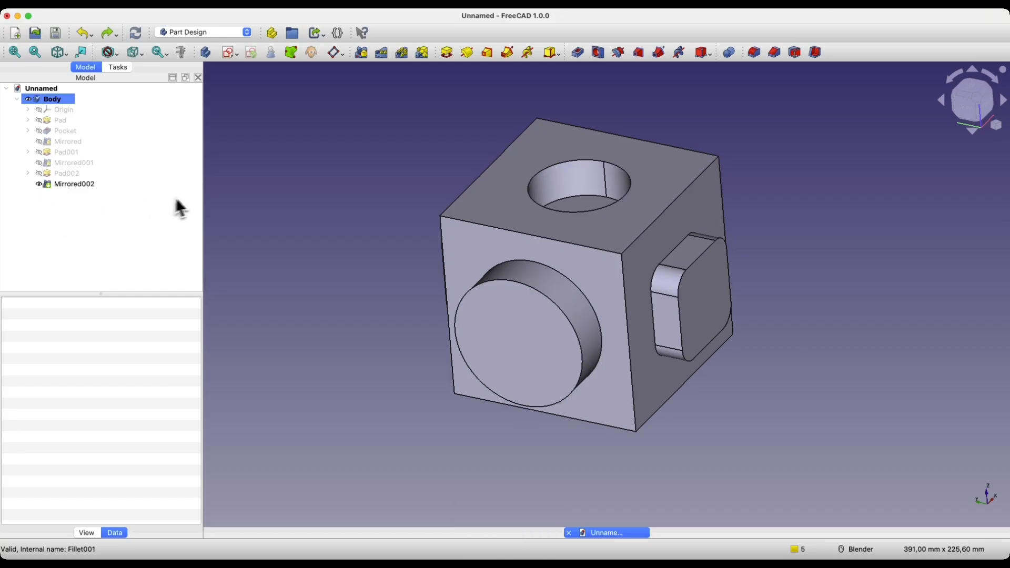
mouse_move(213, 213)
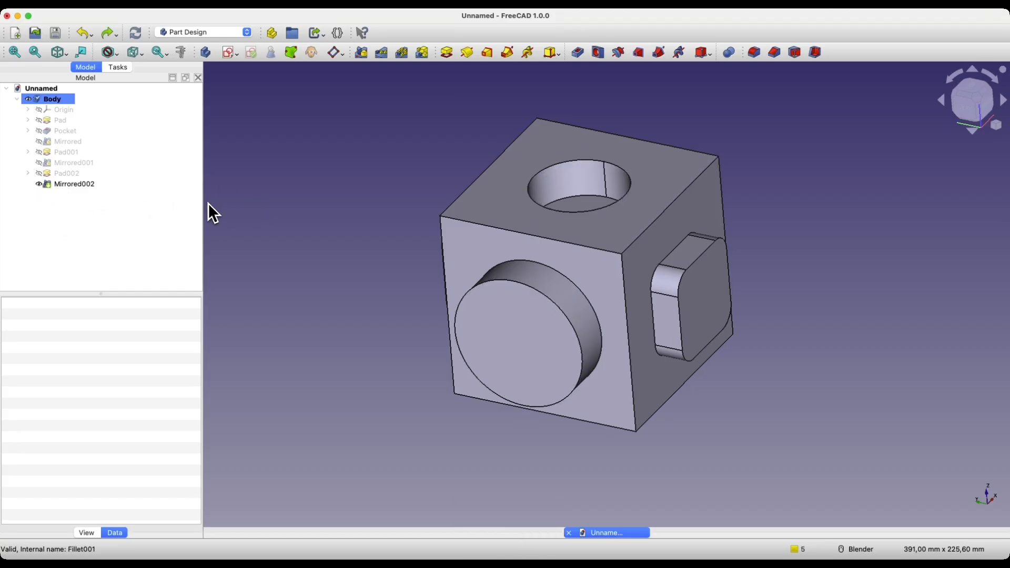
Select the entire Mirrored002 solid in the Model tree
left_click(74, 183)
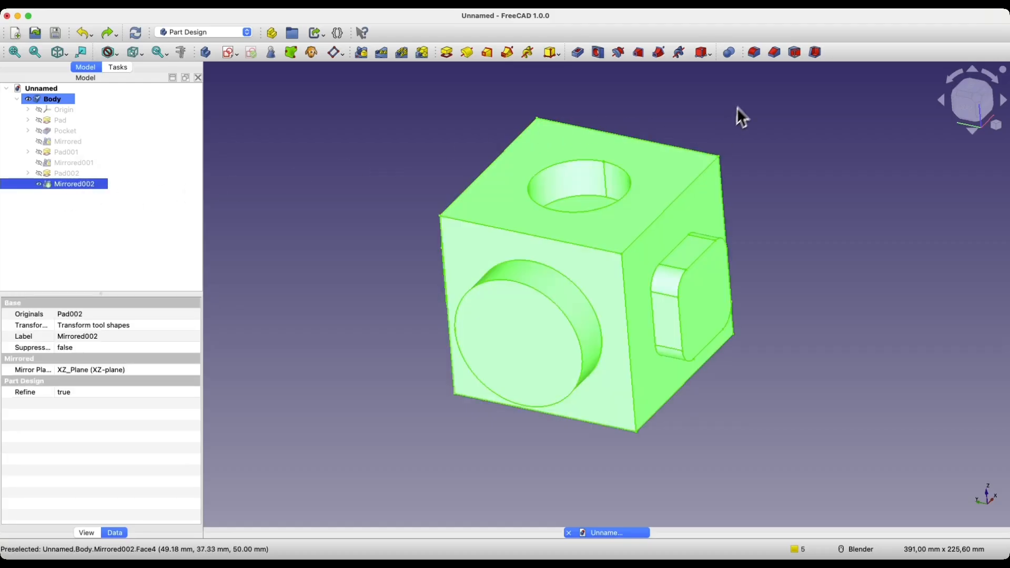
mouse_move(753, 53)
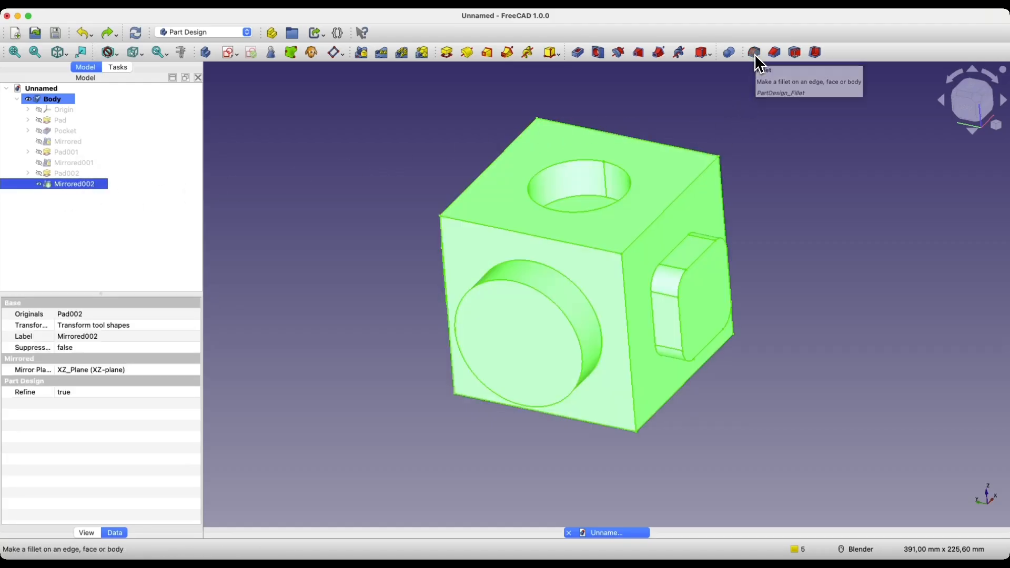
Fillet all edges of the body at 4 mm radius using Use All Edges
left_click(753, 53)
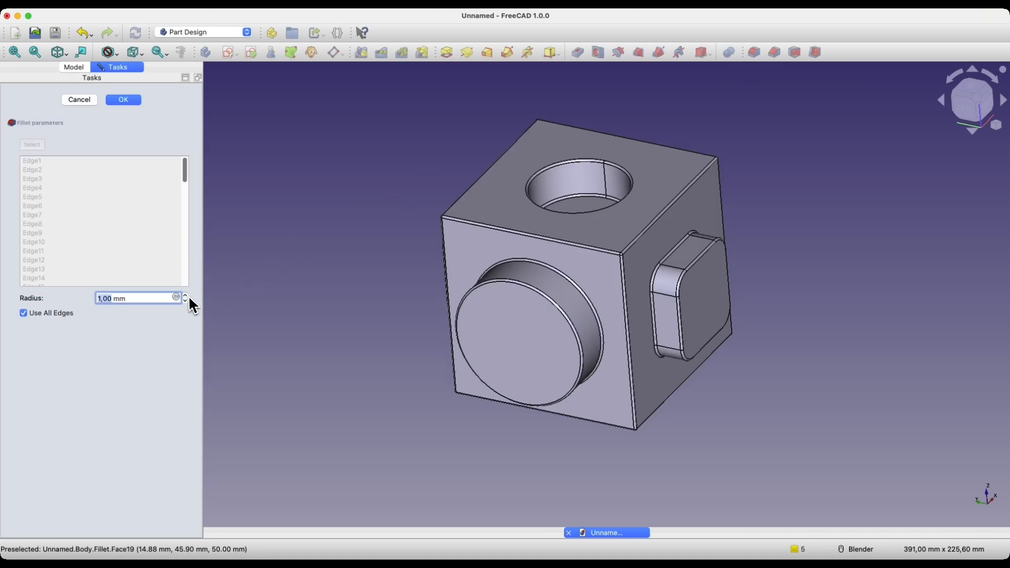
left_click(185, 295)
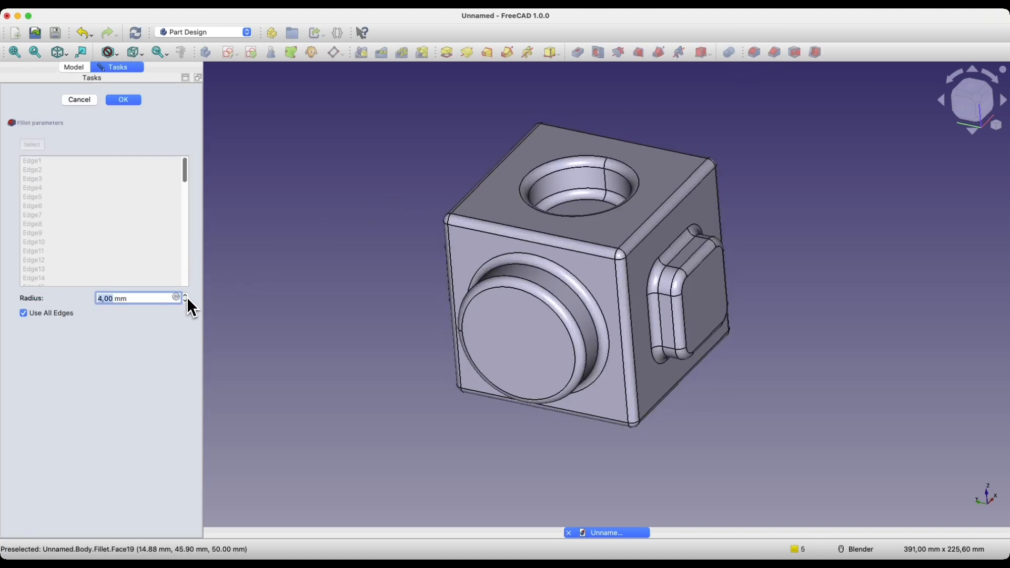
left_click(122, 99)
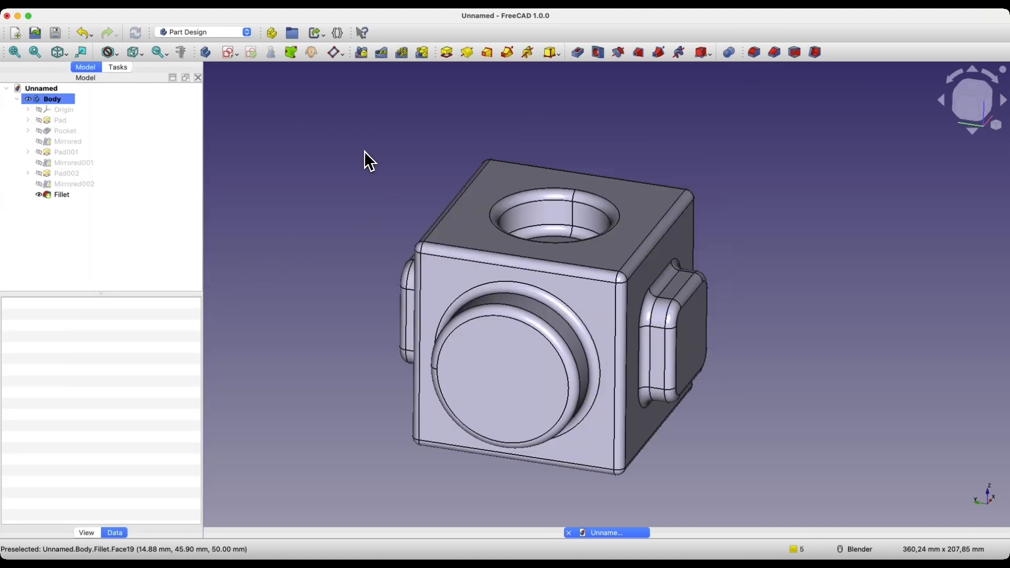